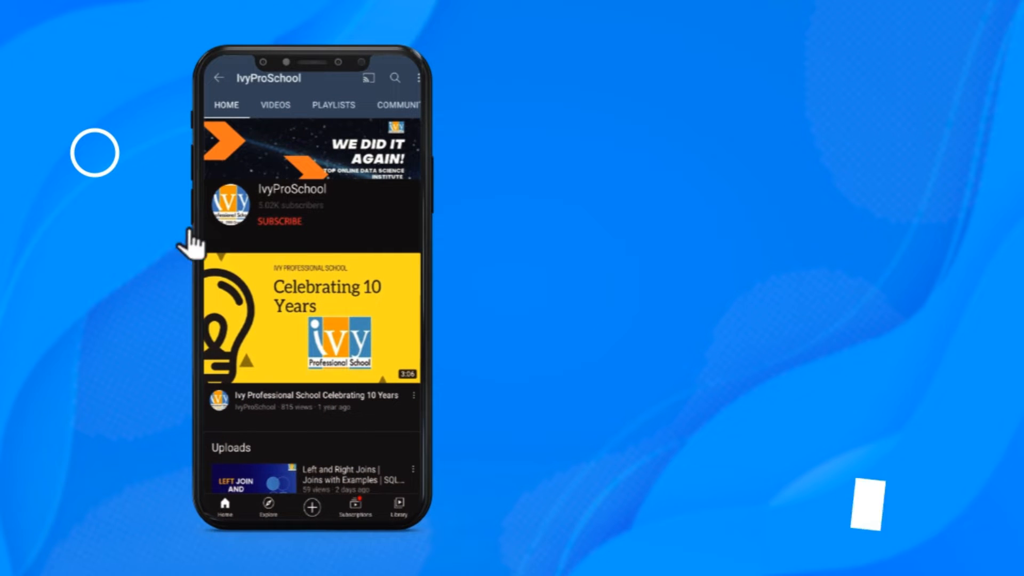
pyautogui.click(279, 222)
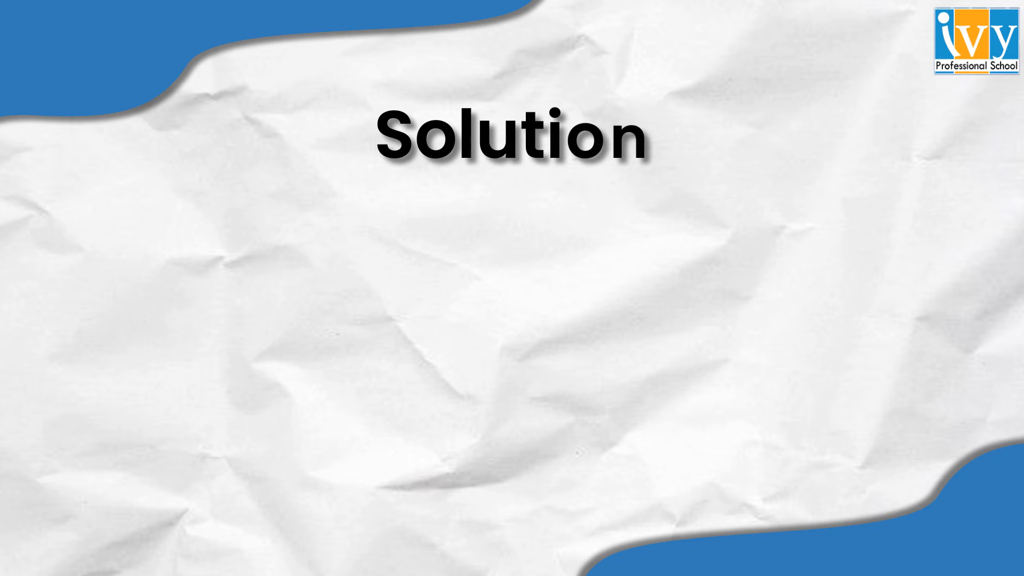
pyautogui.write('Hence, to')
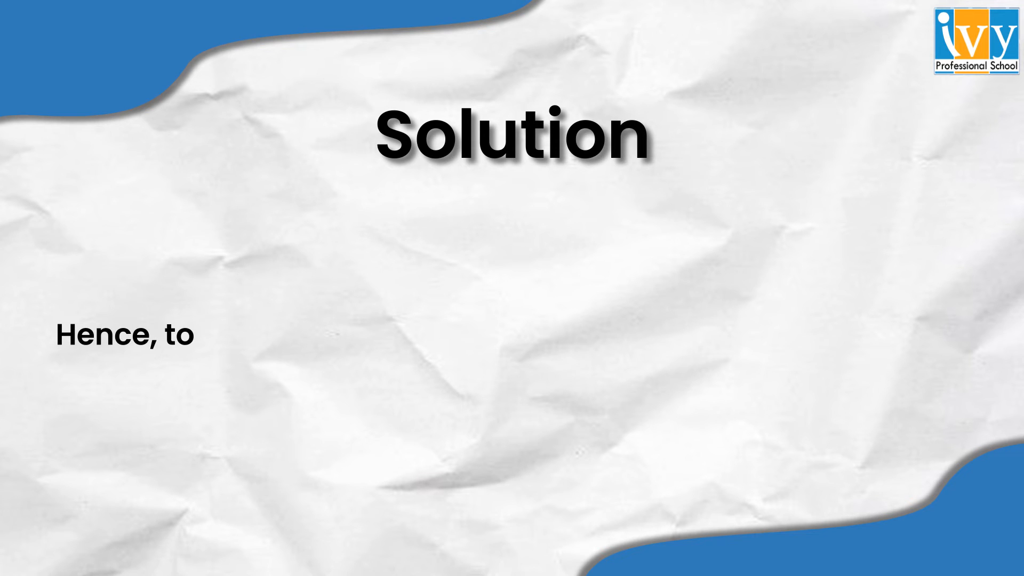
pyautogui.write('total width of the plane = 3.0 + 1.5 + 0.5(buffer')
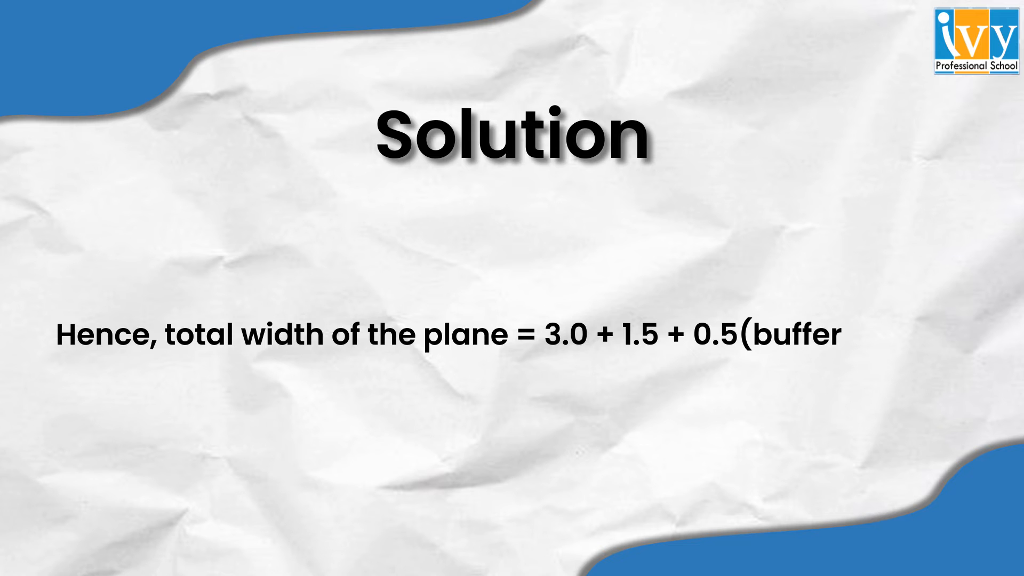
pyautogui.write(') = 5.0m')
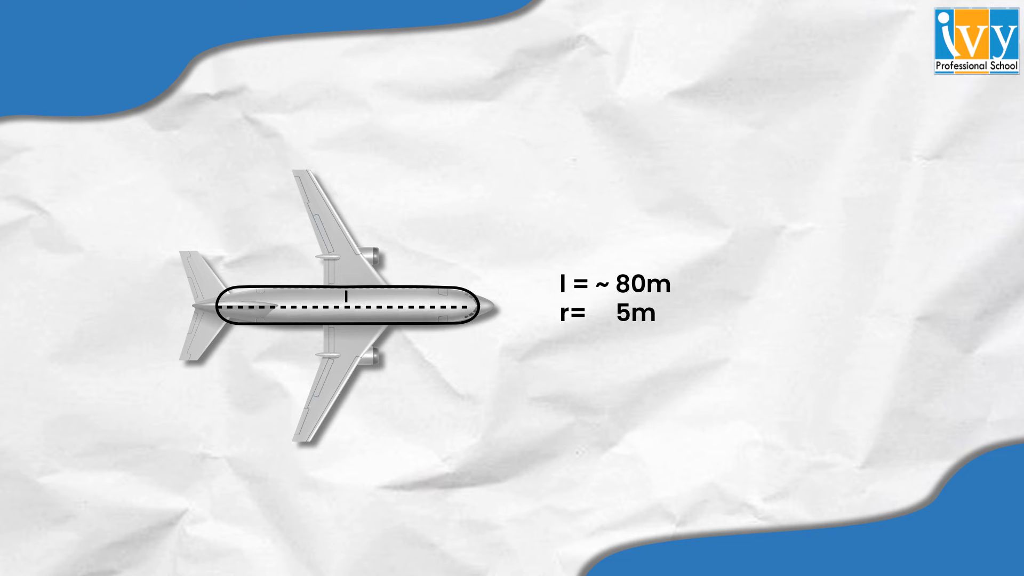
pyautogui.write('Volume= pi*(r²)*h')
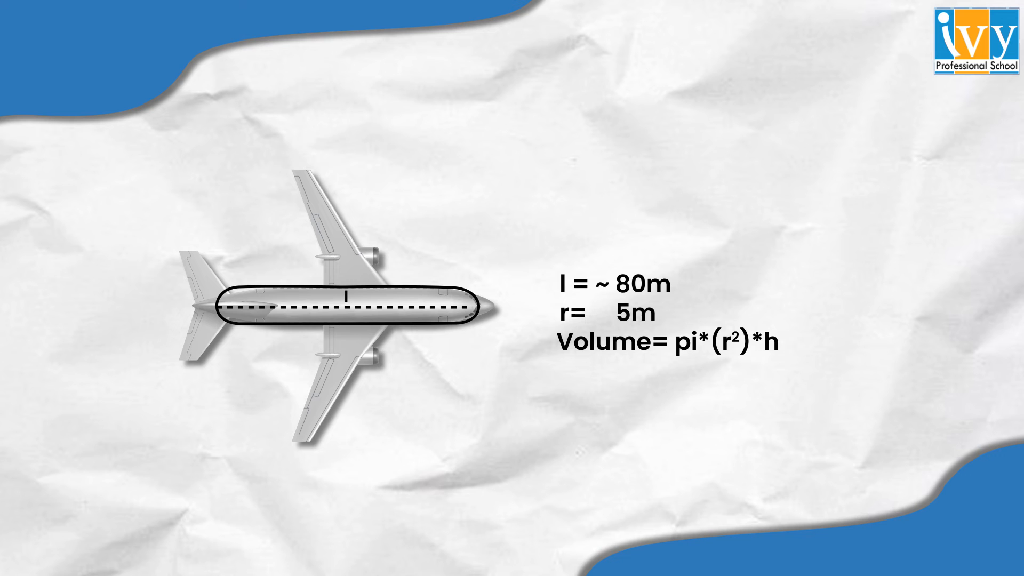
pyautogui.write('= 25*80*')
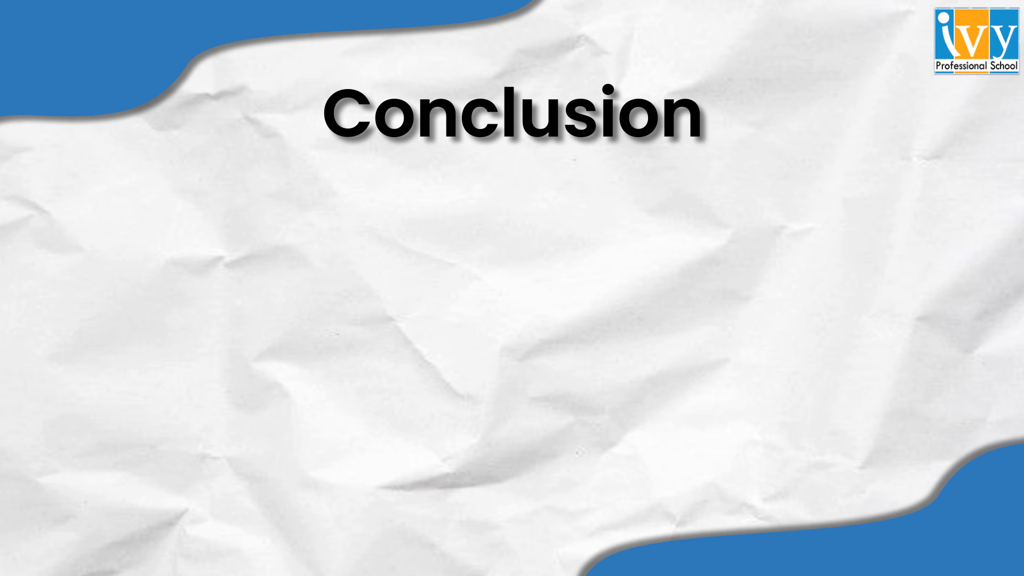
pyautogui.write('Number of tennis ball that shall fit in boeing 747= ~ (25*80)/(1.33*0.000027)')
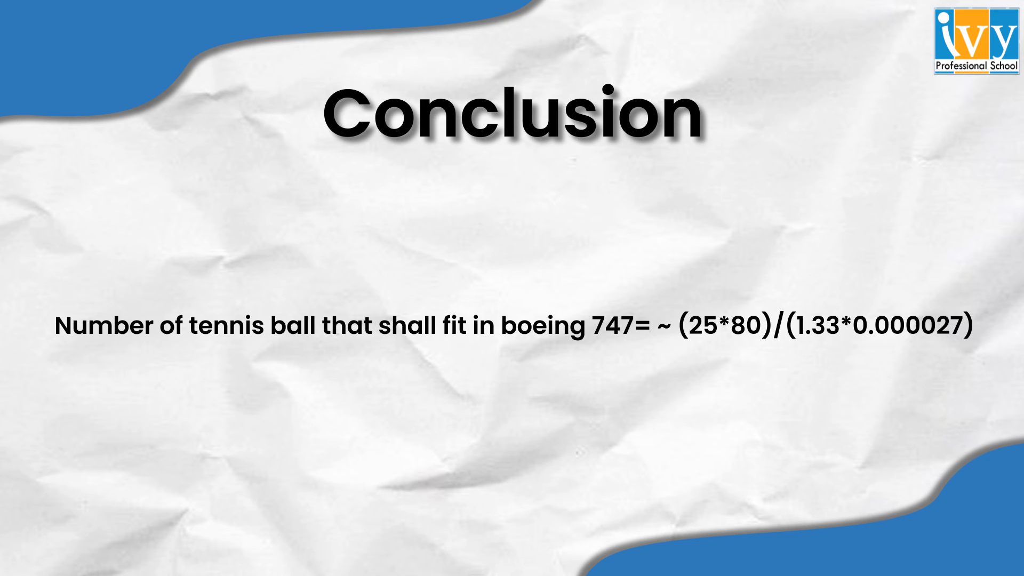
pyautogui.write('=')
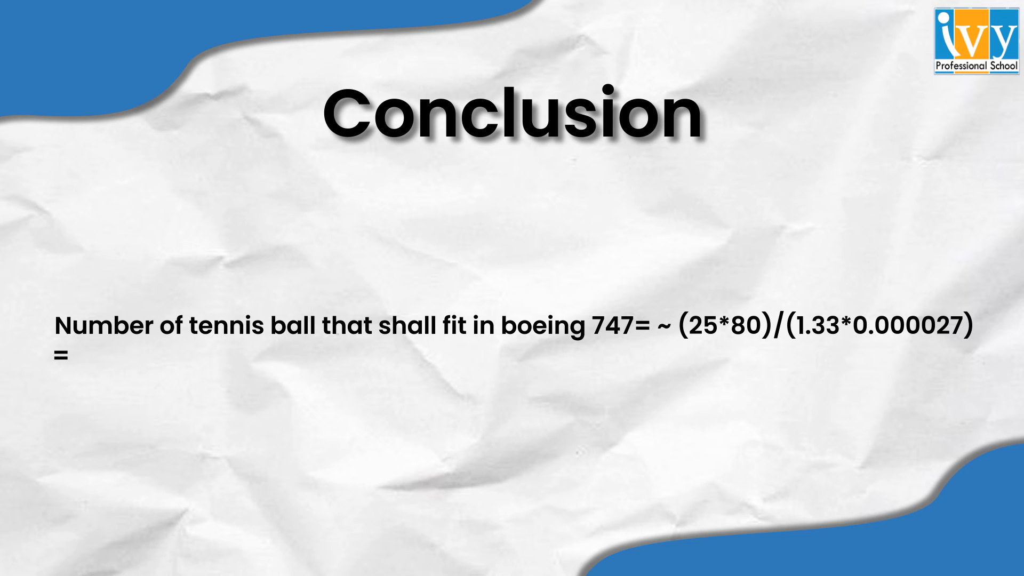
pyautogui.write('~ 6,000,000 tennis b')
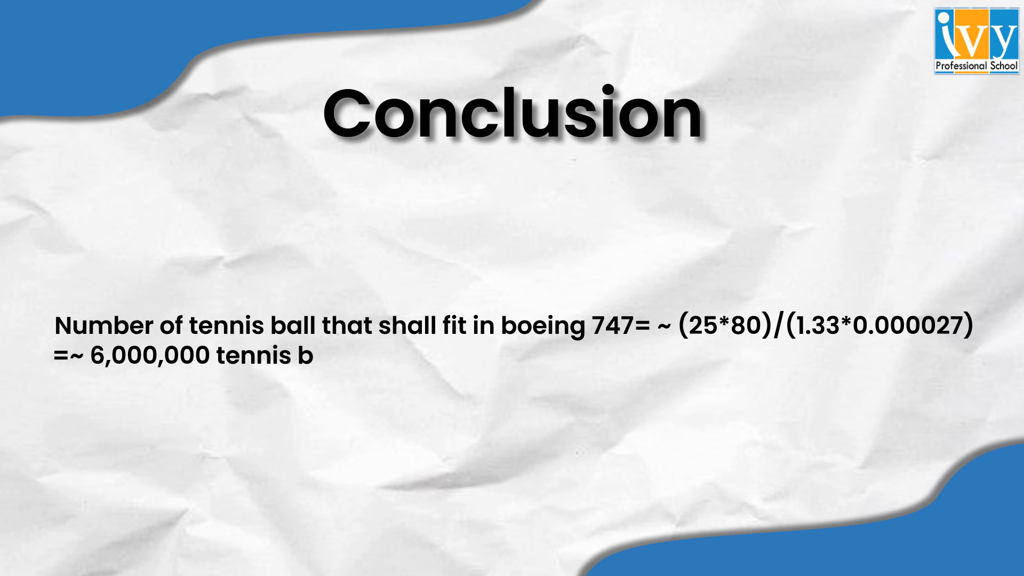